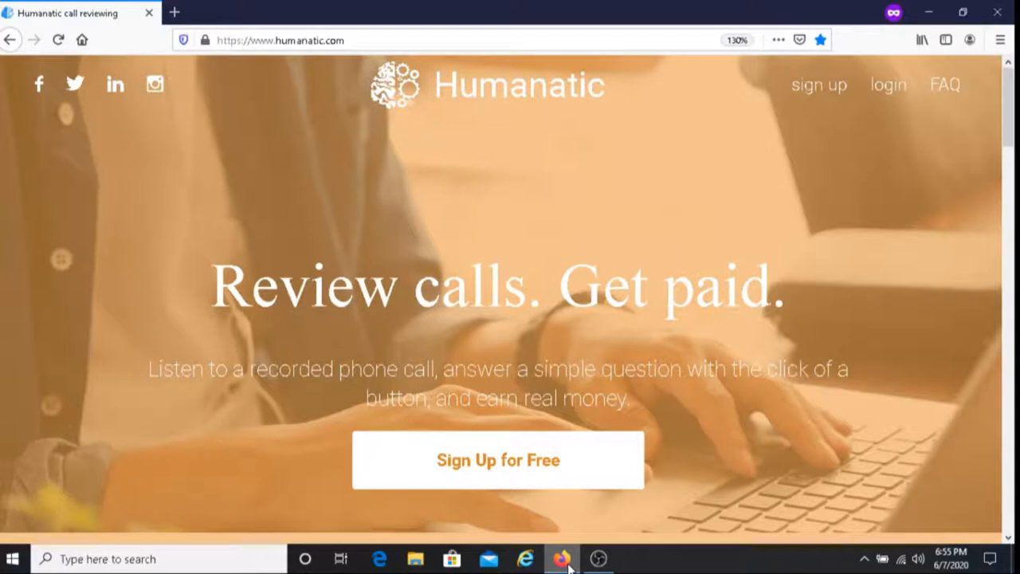
Step: Start free sign-up, reaching the registration page requiring a verified PayPal account
left_click(497, 459)
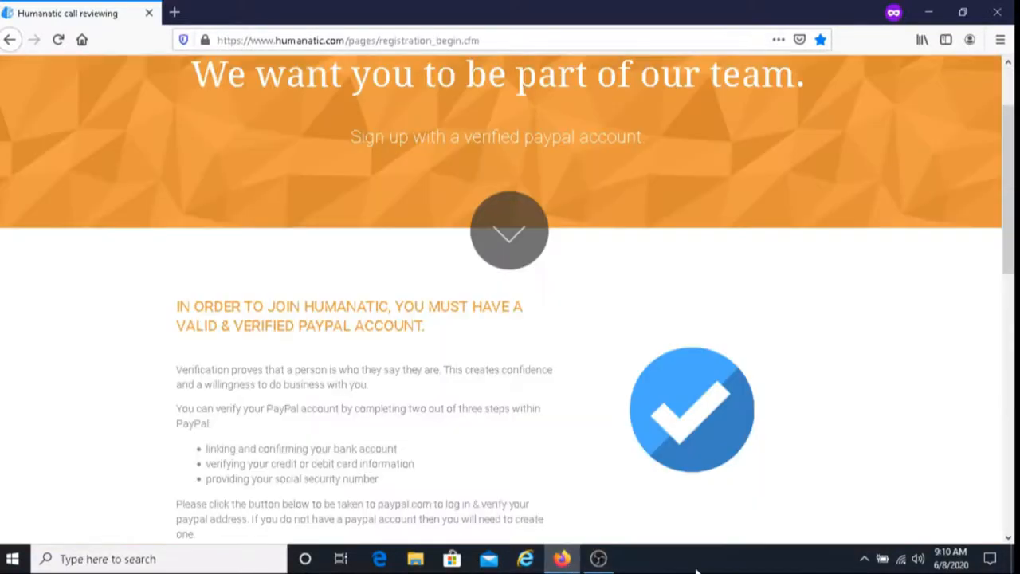